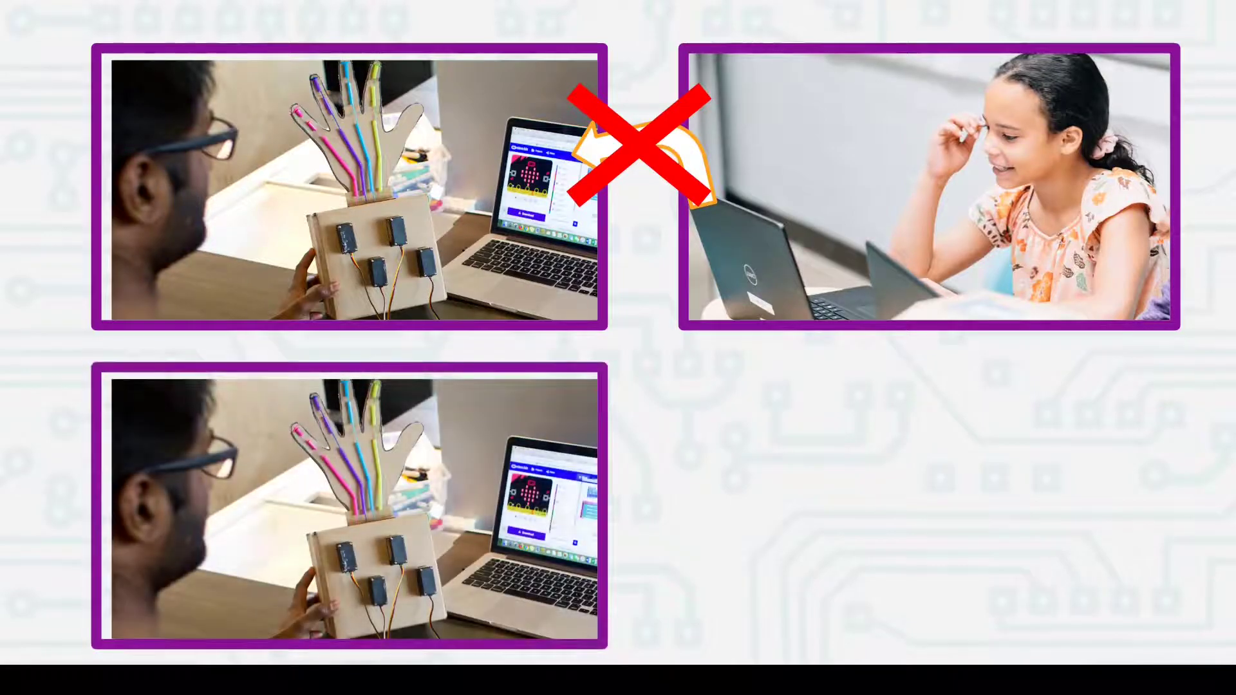
Reveal the Zoom slide's result: the viewer now controls the shared screen and can give control back
left_click(569, 15)
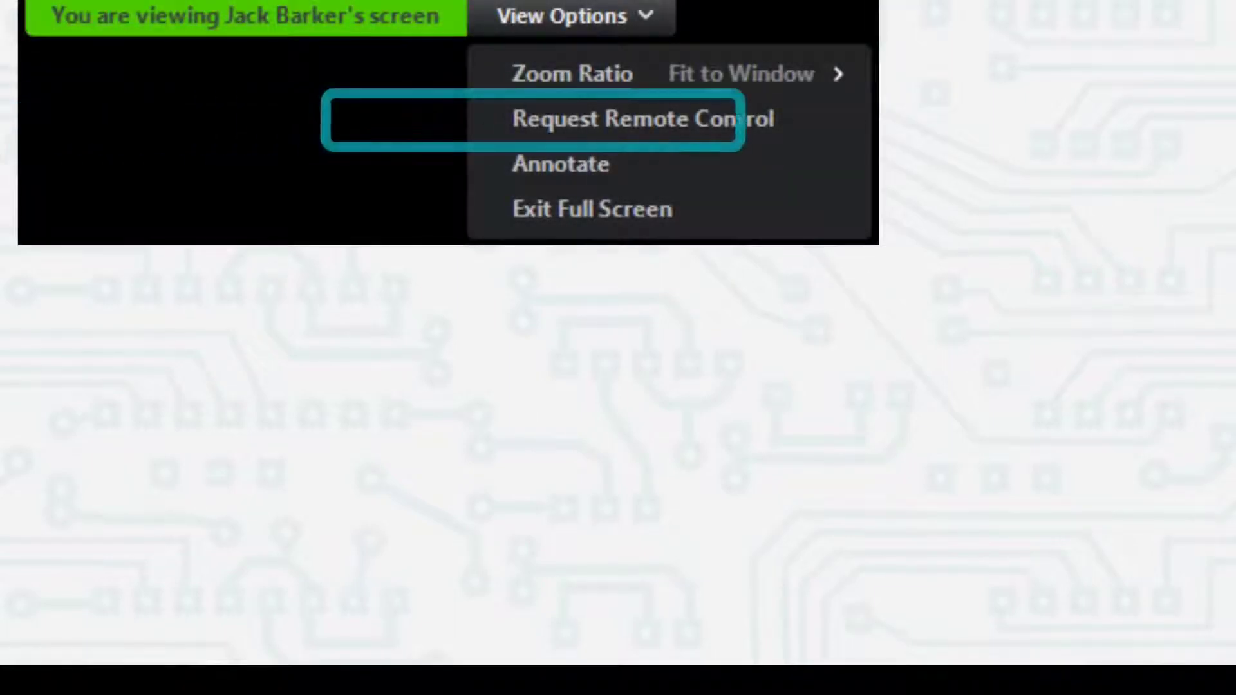
left_click(622, 120)
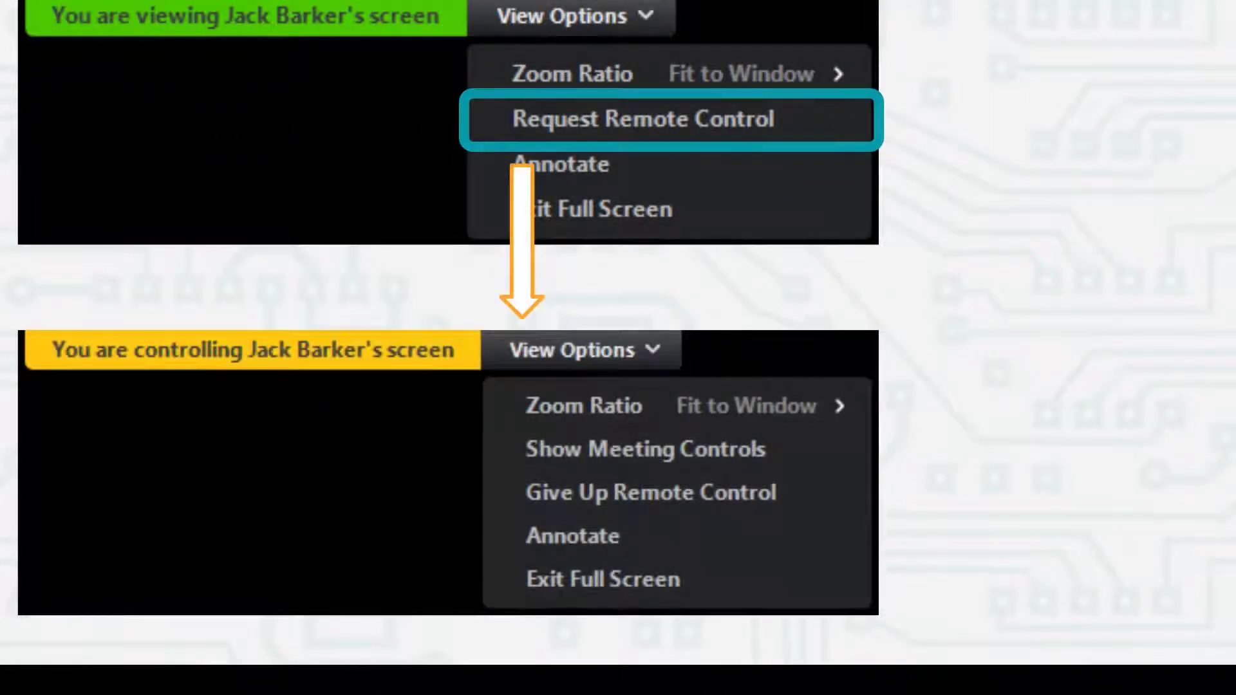